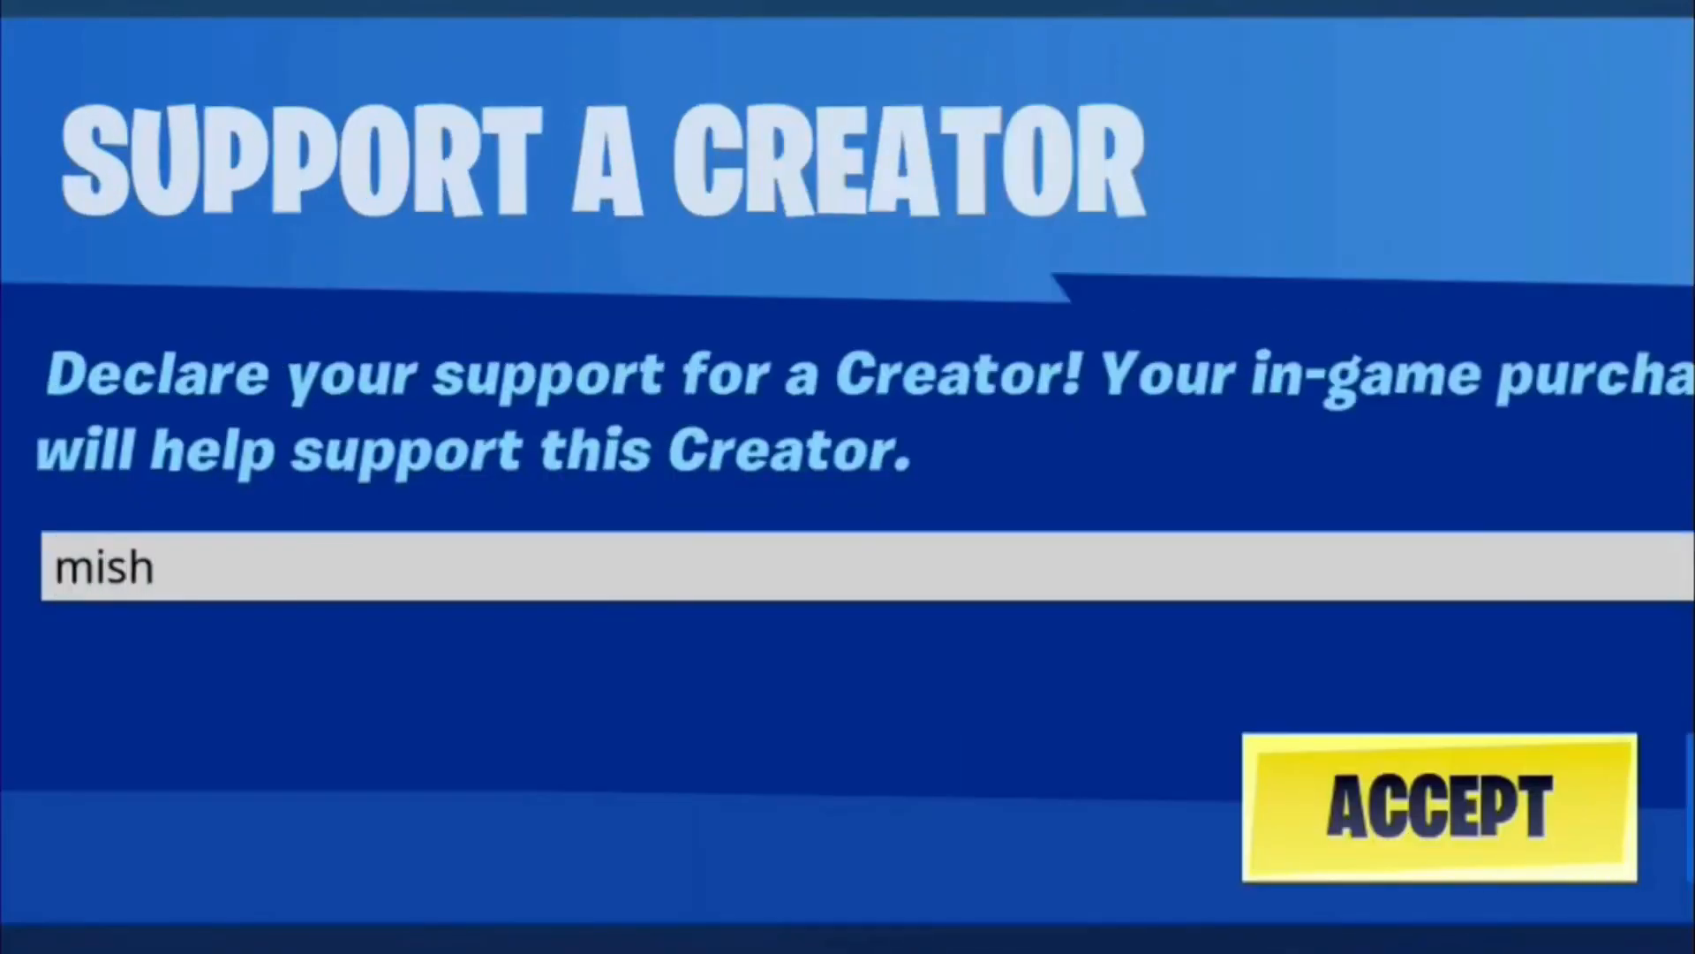
- Accept supporting the creator whose code was entered on the Support a Creator screen
click(1439, 806)
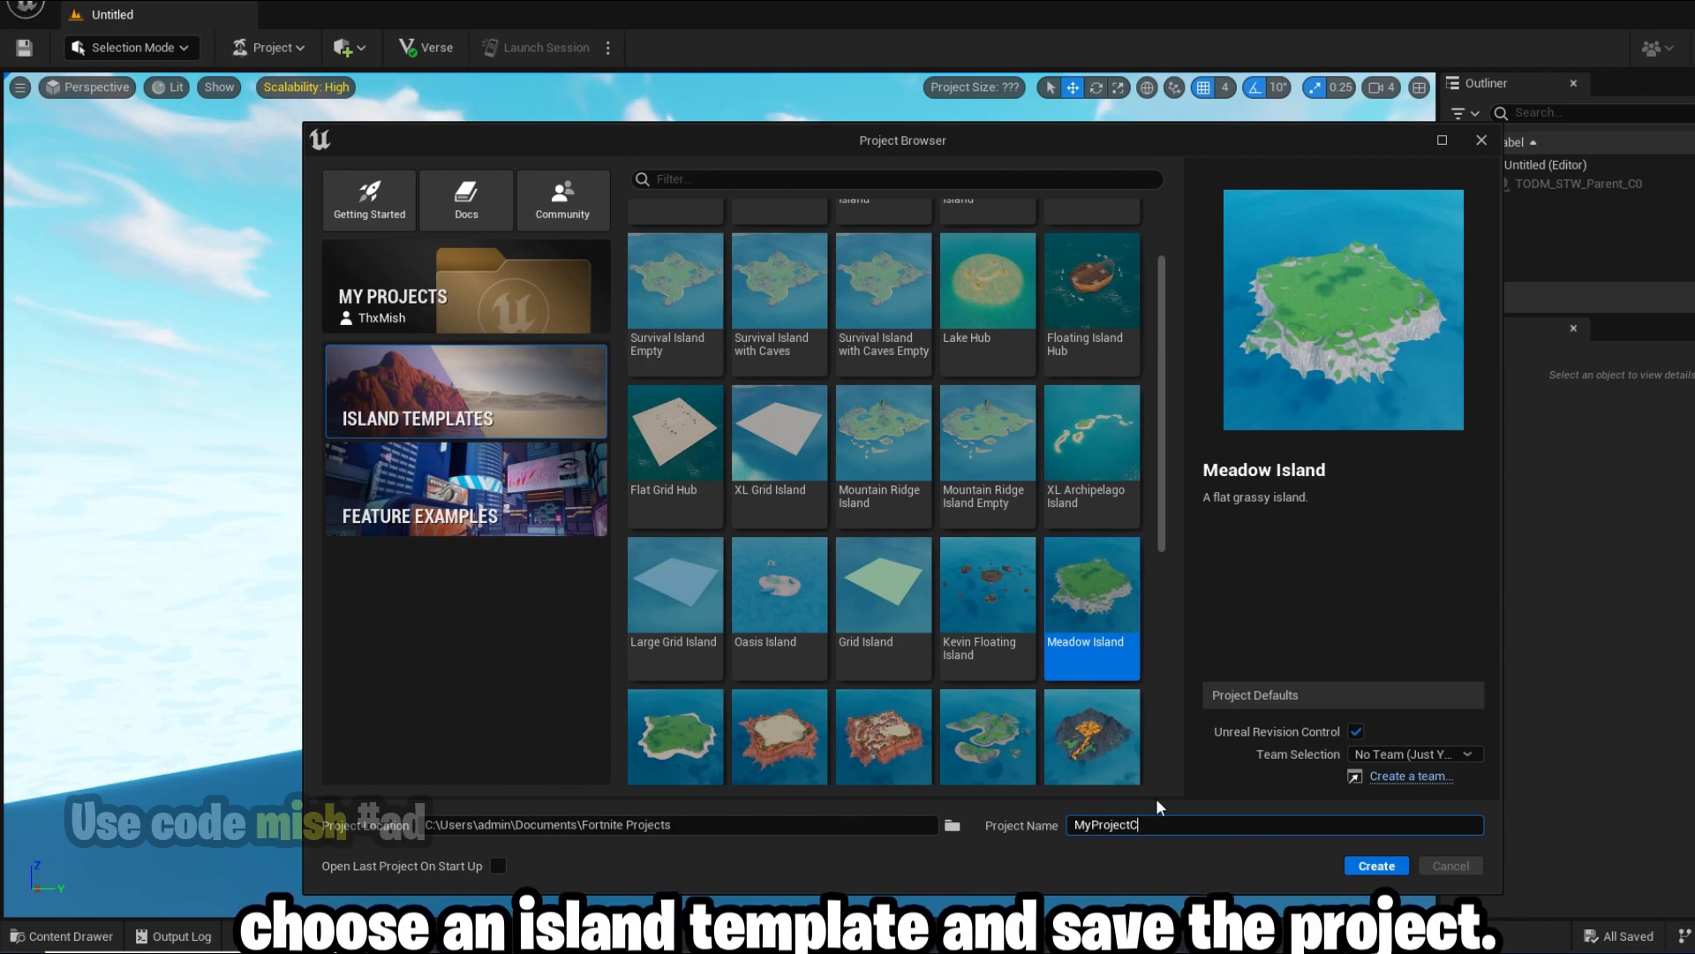
mouse_move(1254, 859)
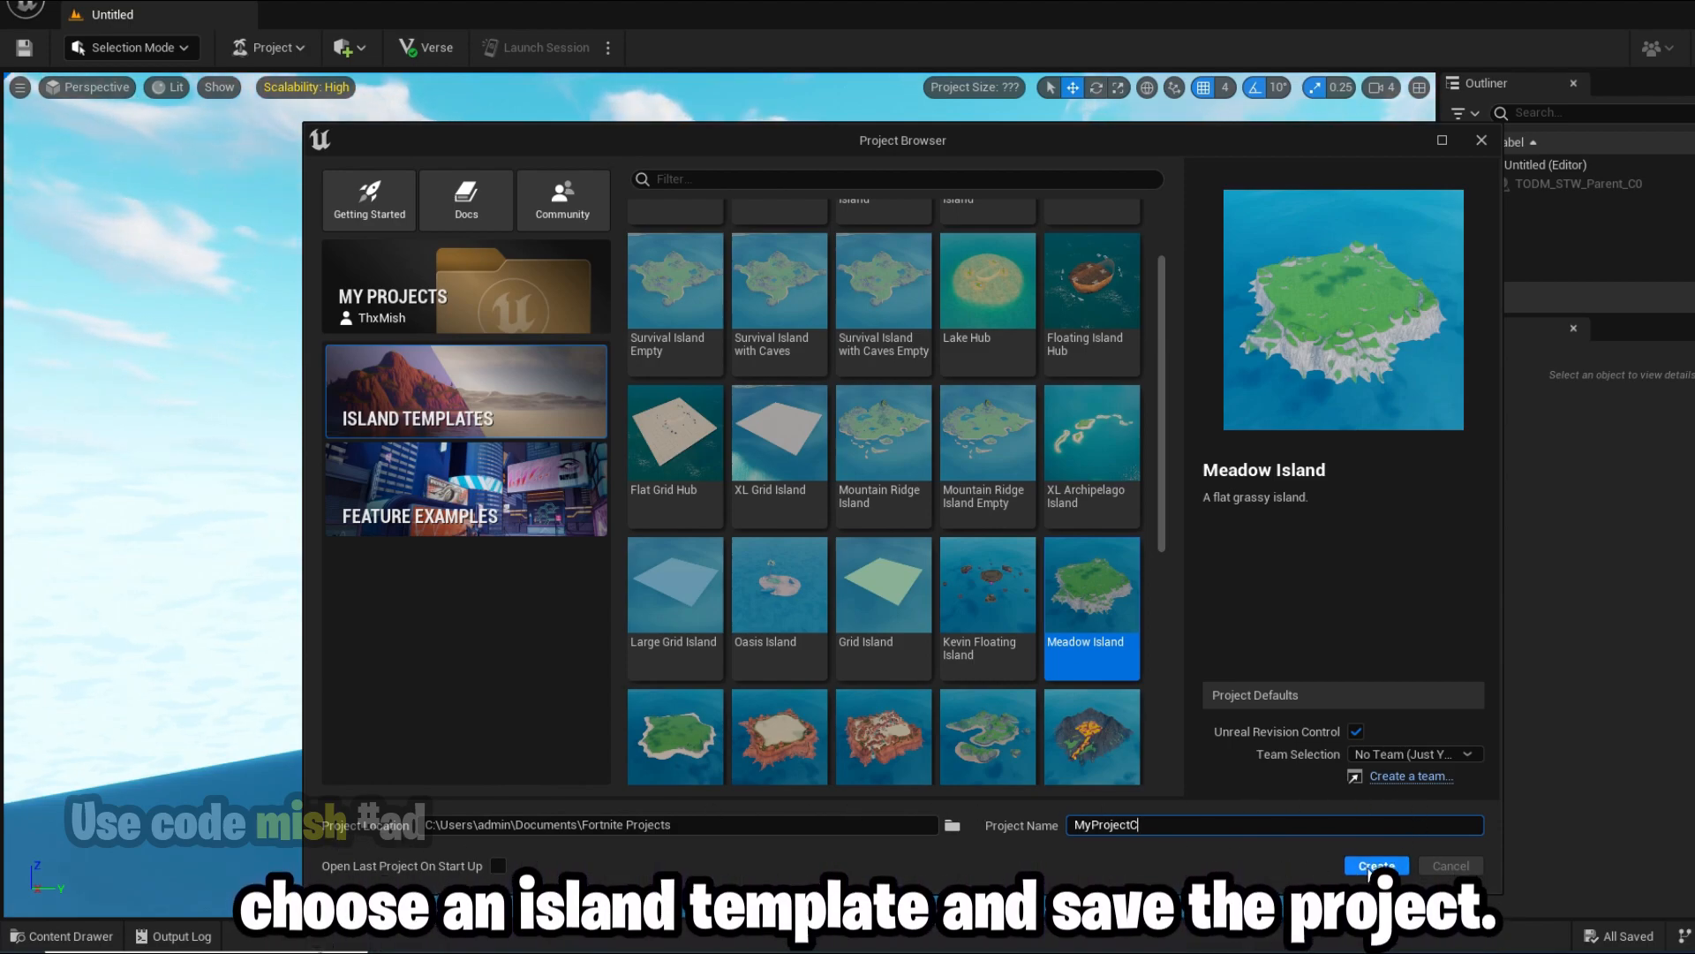
- Create the Meadow Island template project named MyProjectC
click(1376, 865)
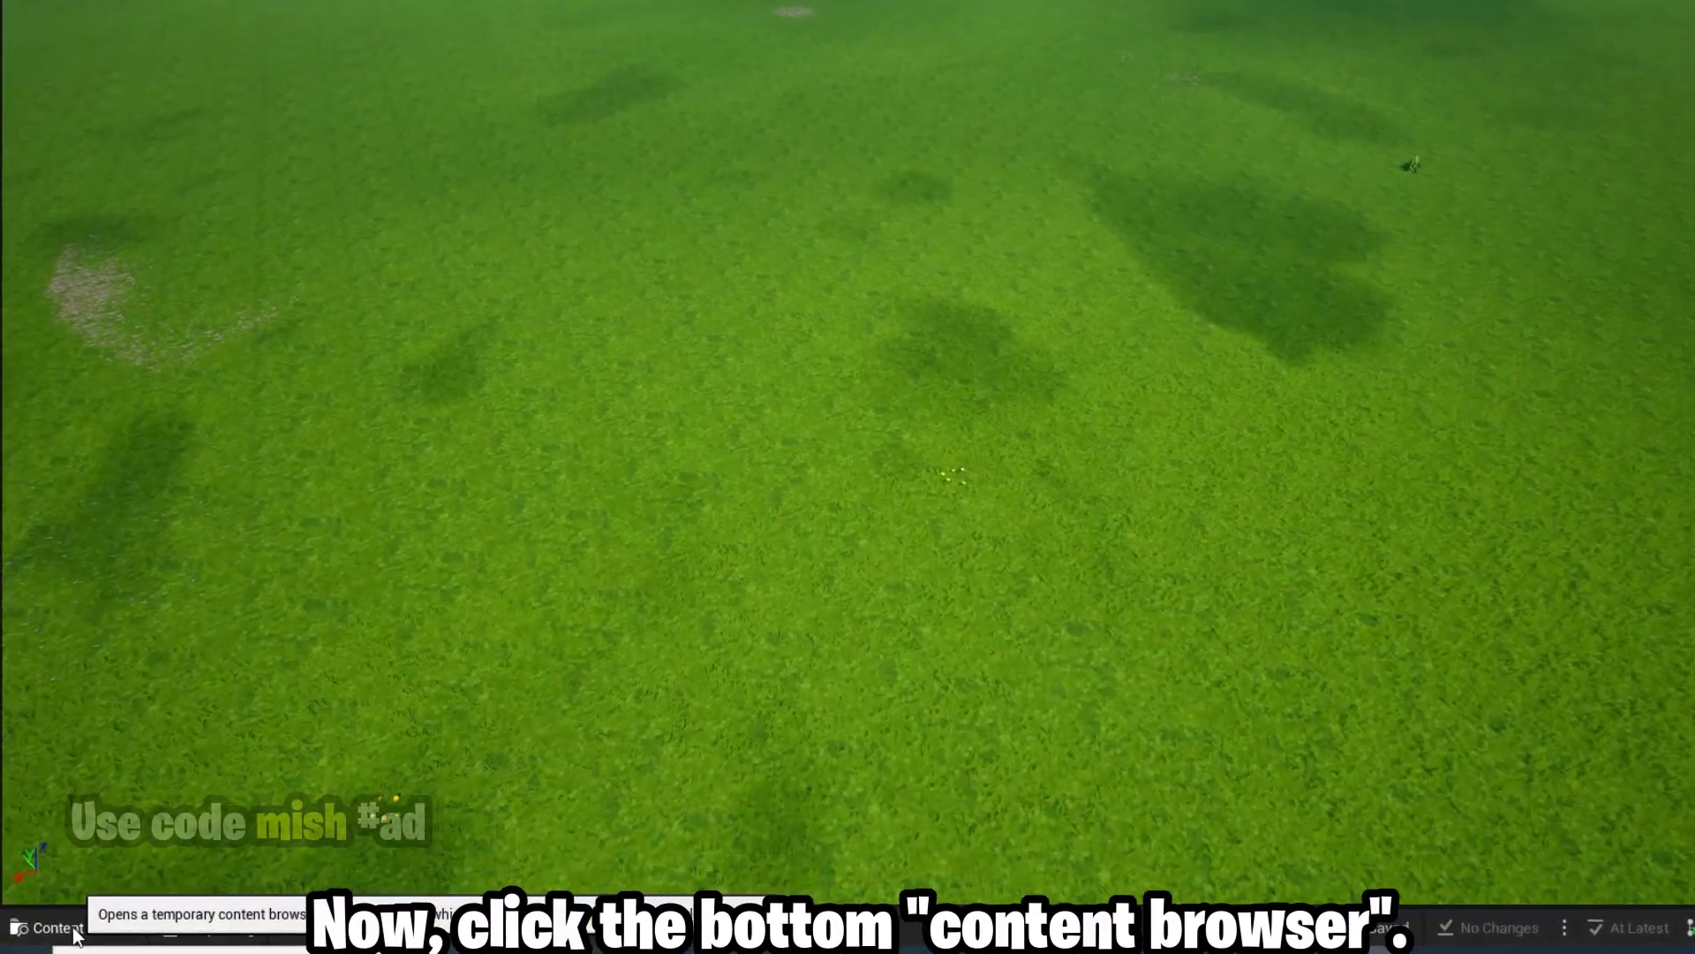
- Open the Content Drawer and browse into Fortnite > Prefabs
click(53, 926)
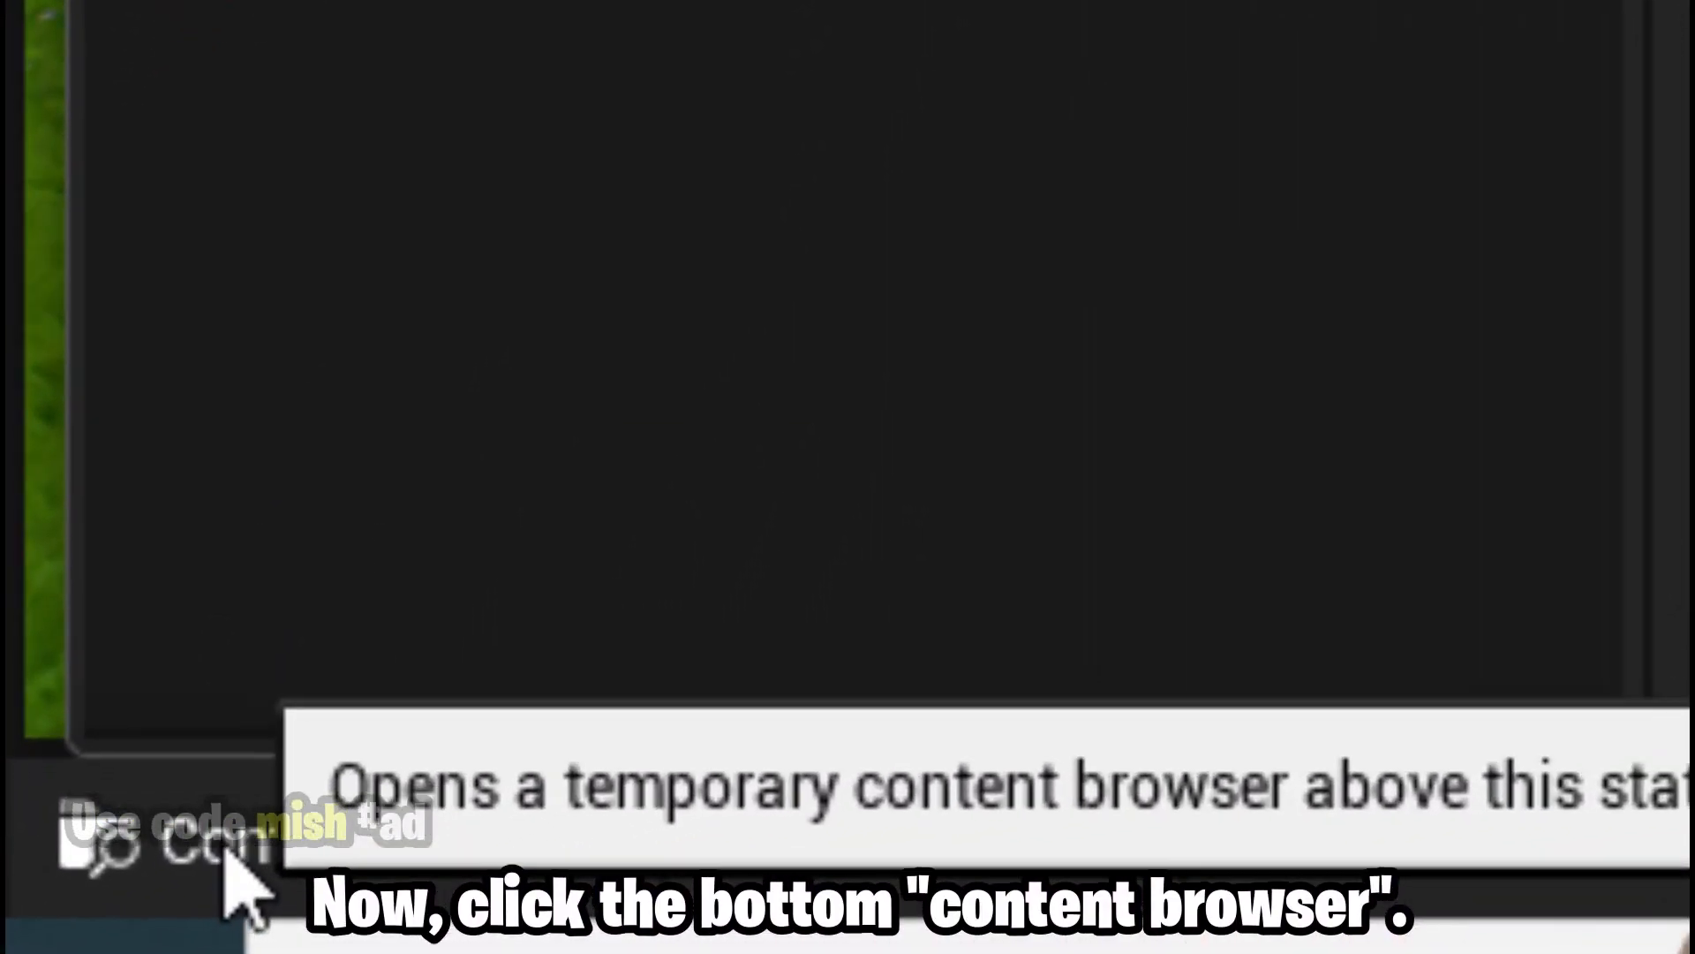
click(62, 935)
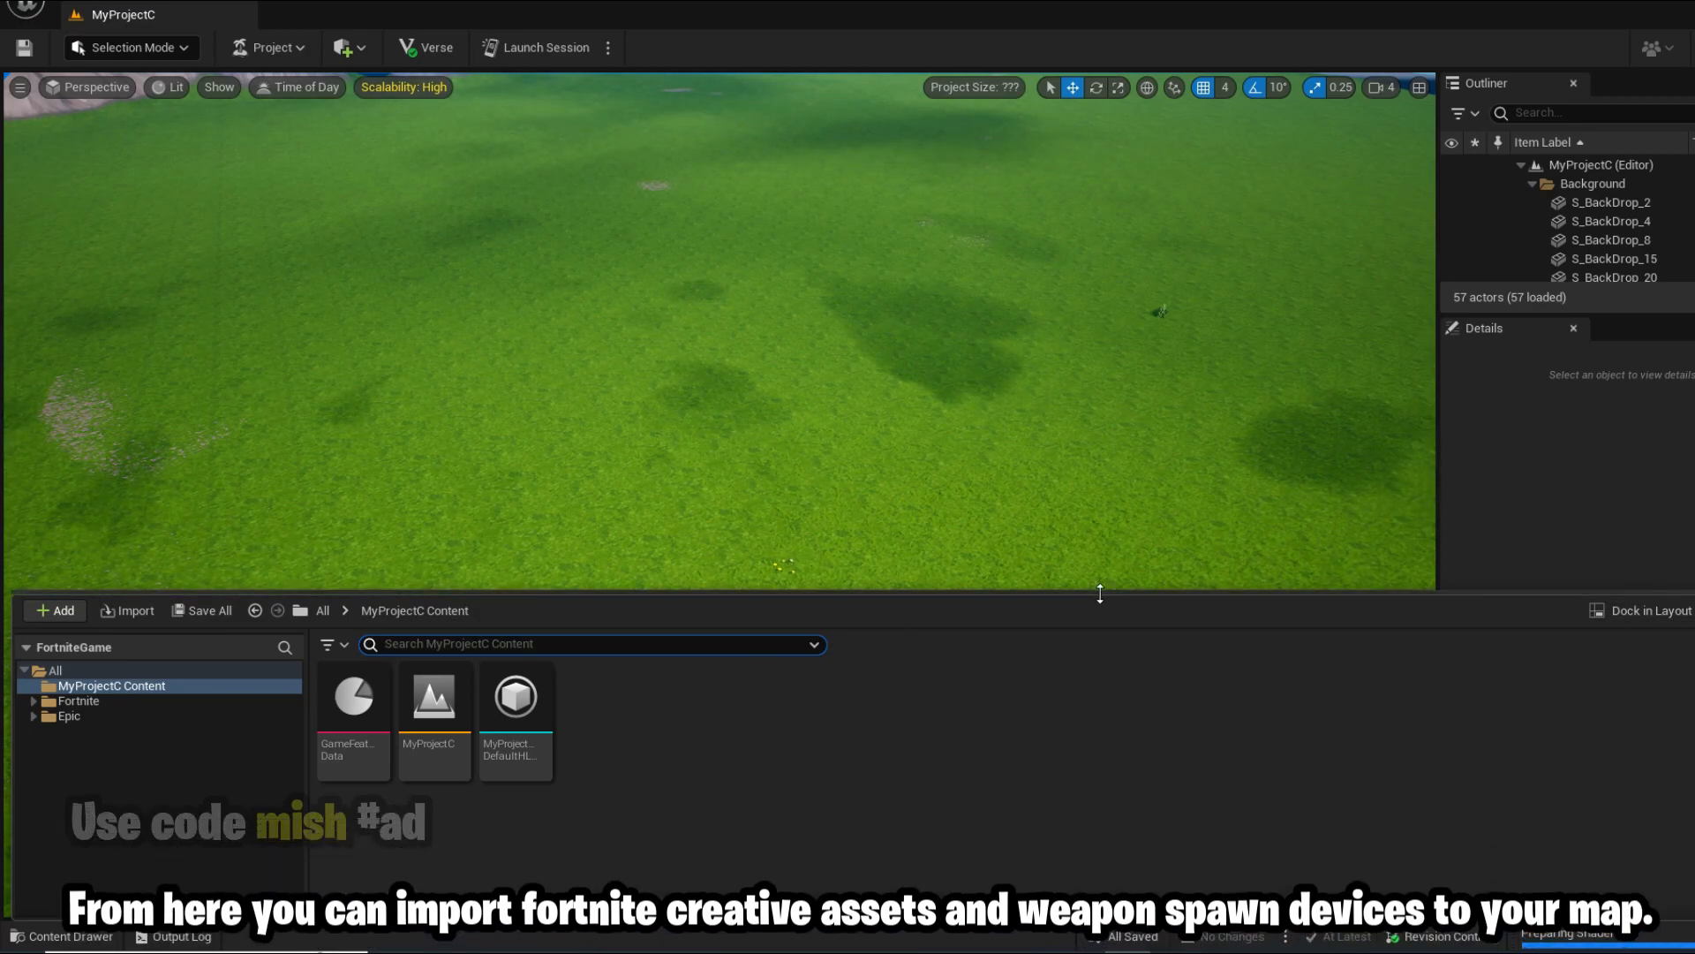
click(69, 936)
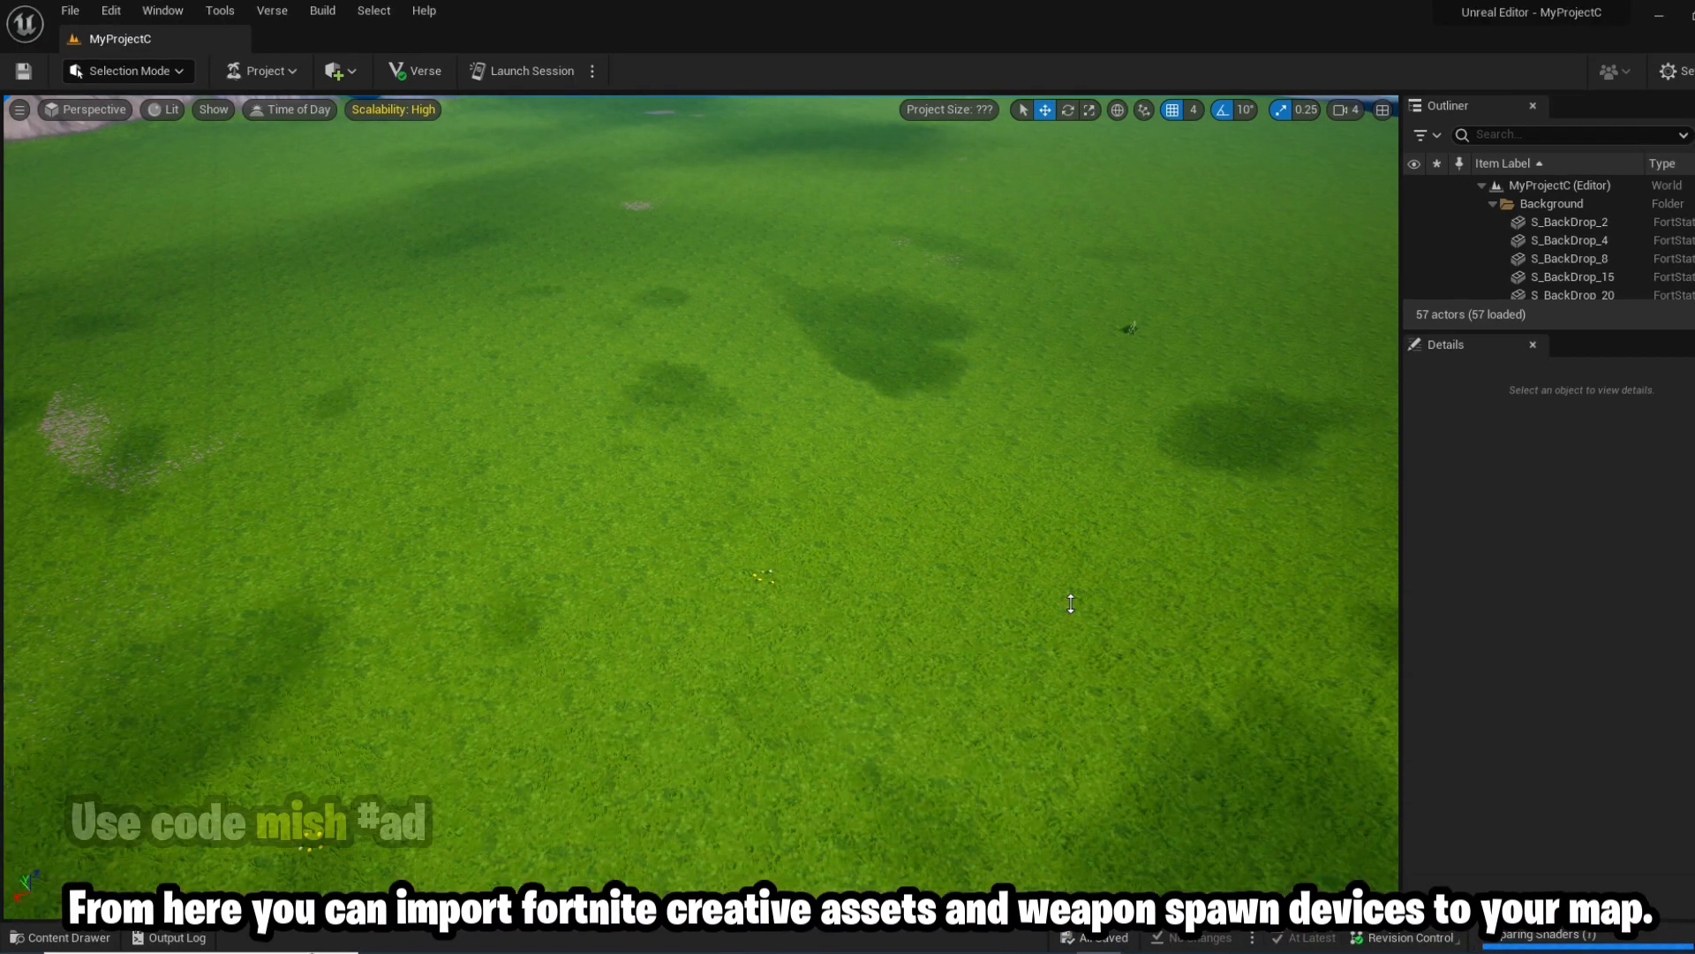
click(68, 937)
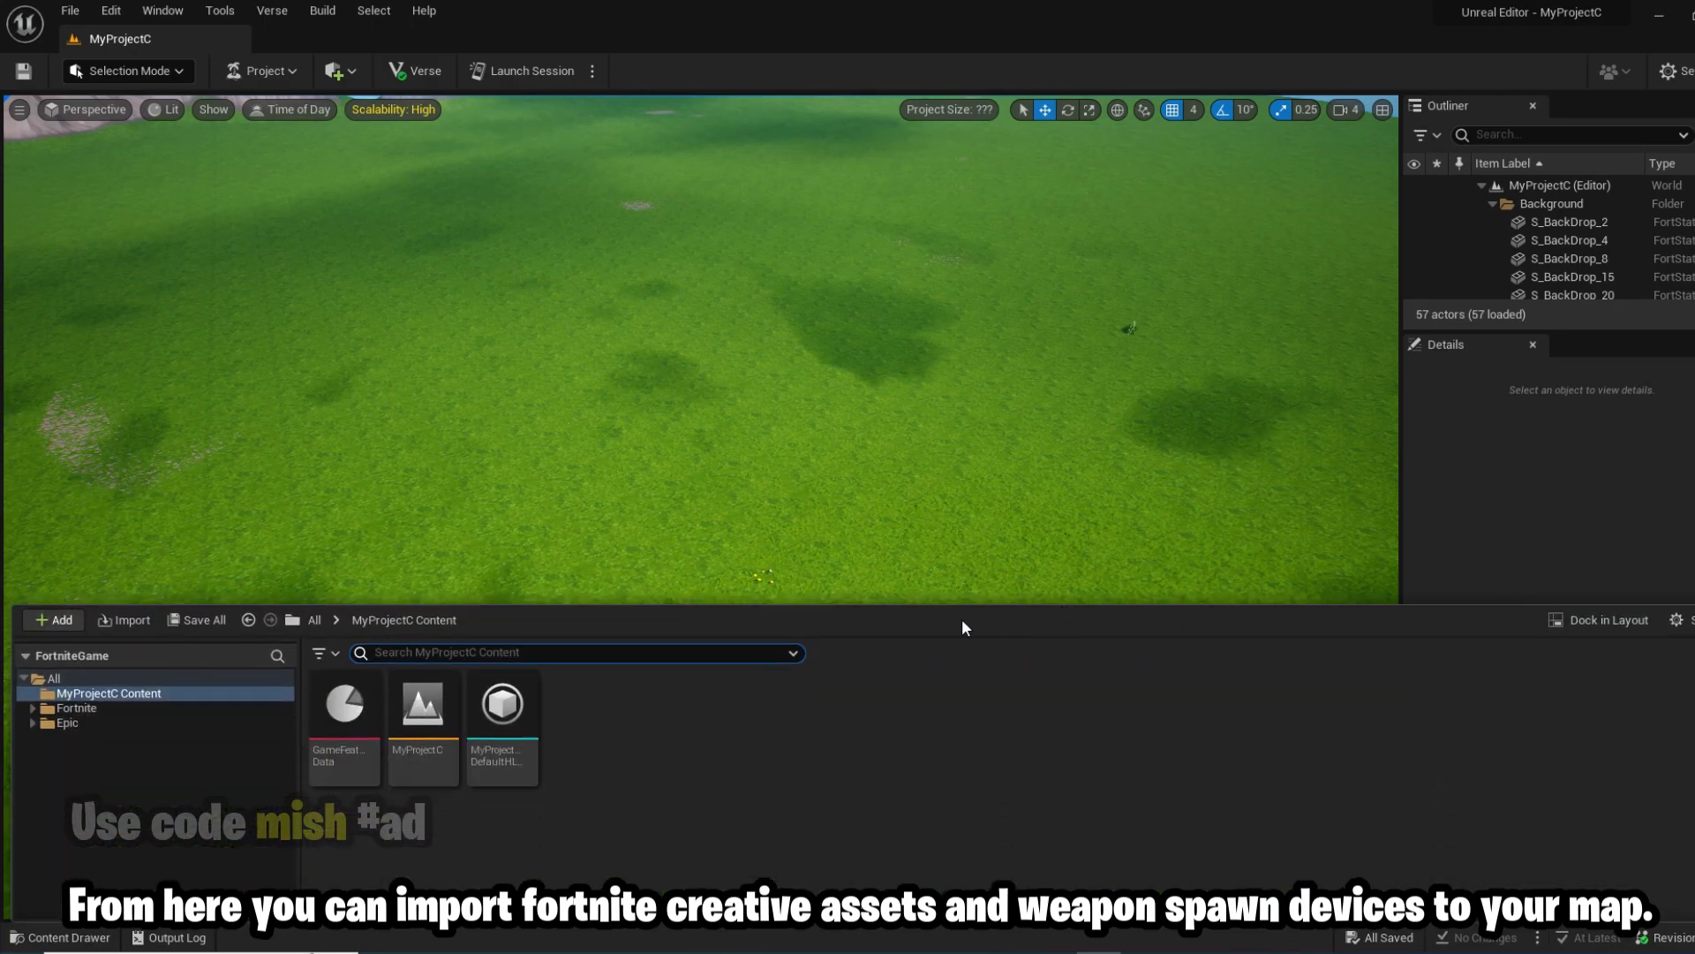
click(76, 707)
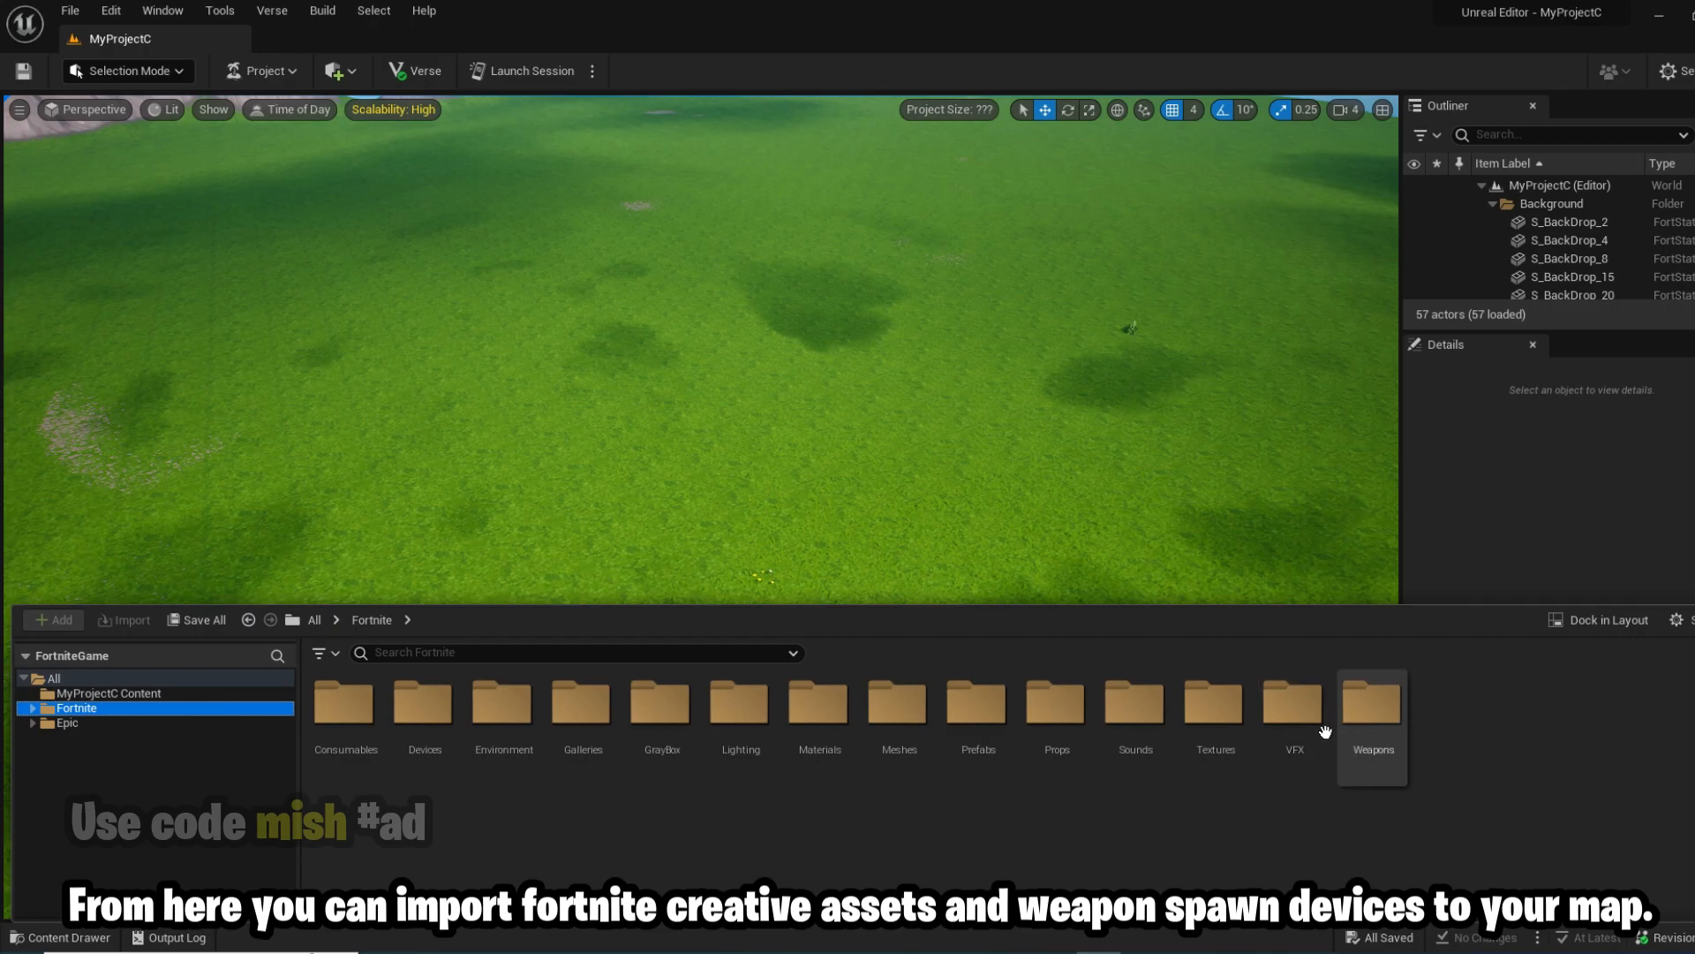
click(582, 700)
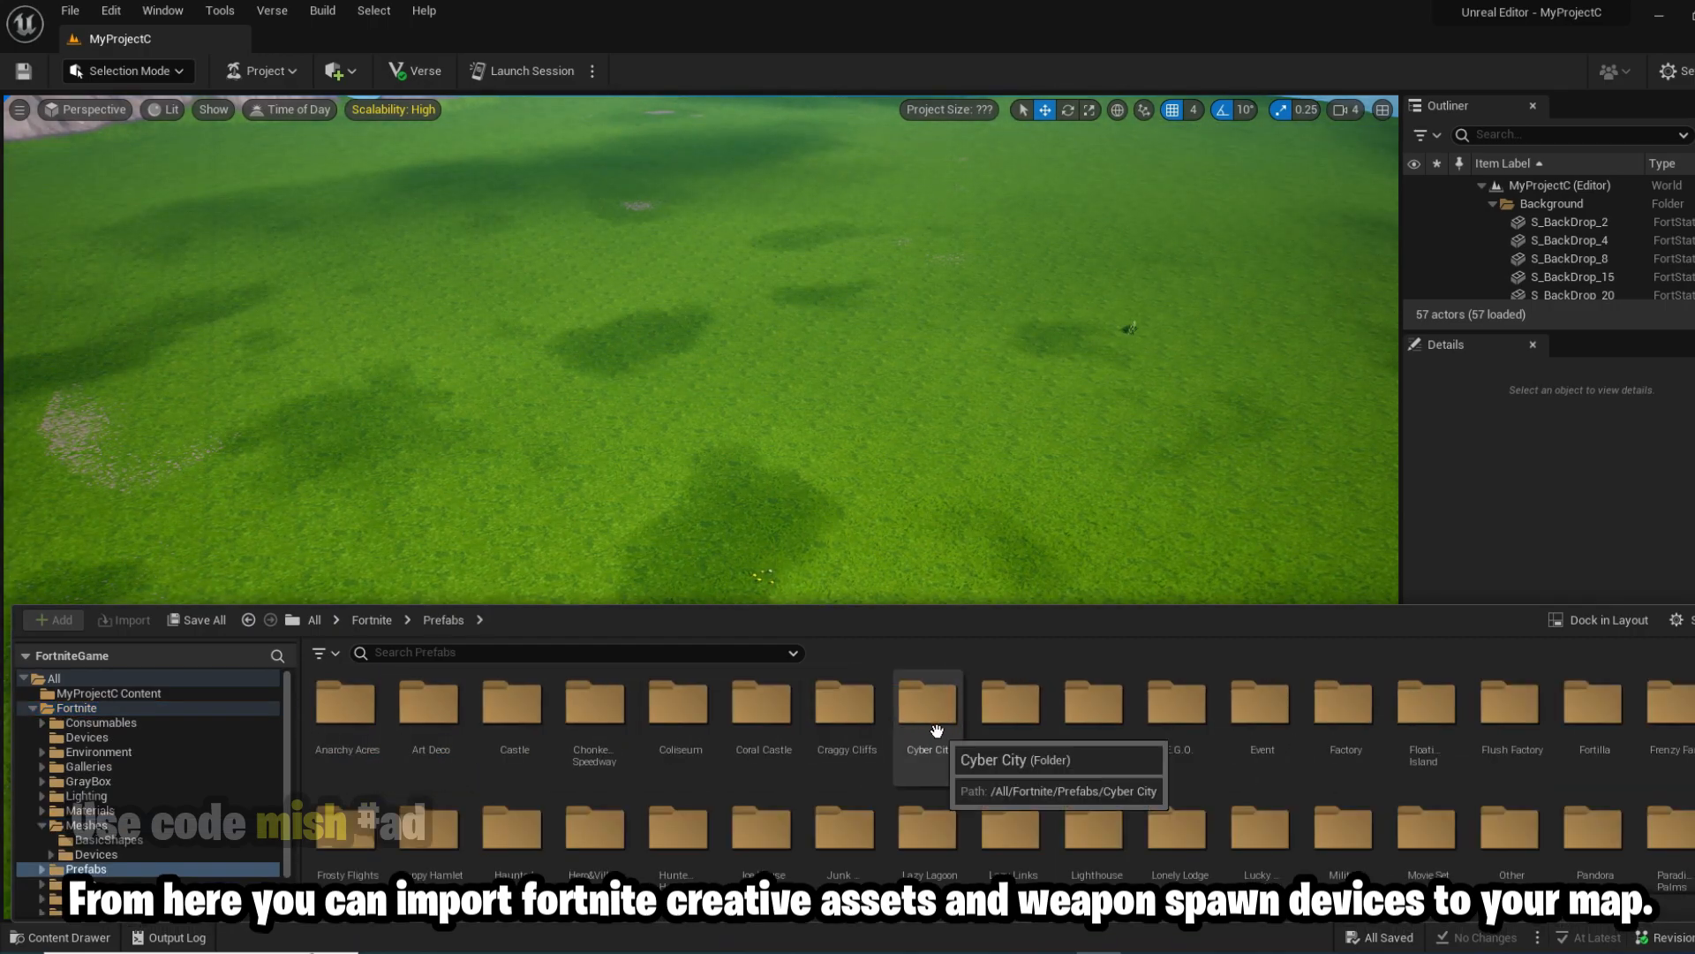
- Open the Cyber City prefab folder, save all changes with Ctrl+Shift+S, and launch a session
double_click(924, 702)
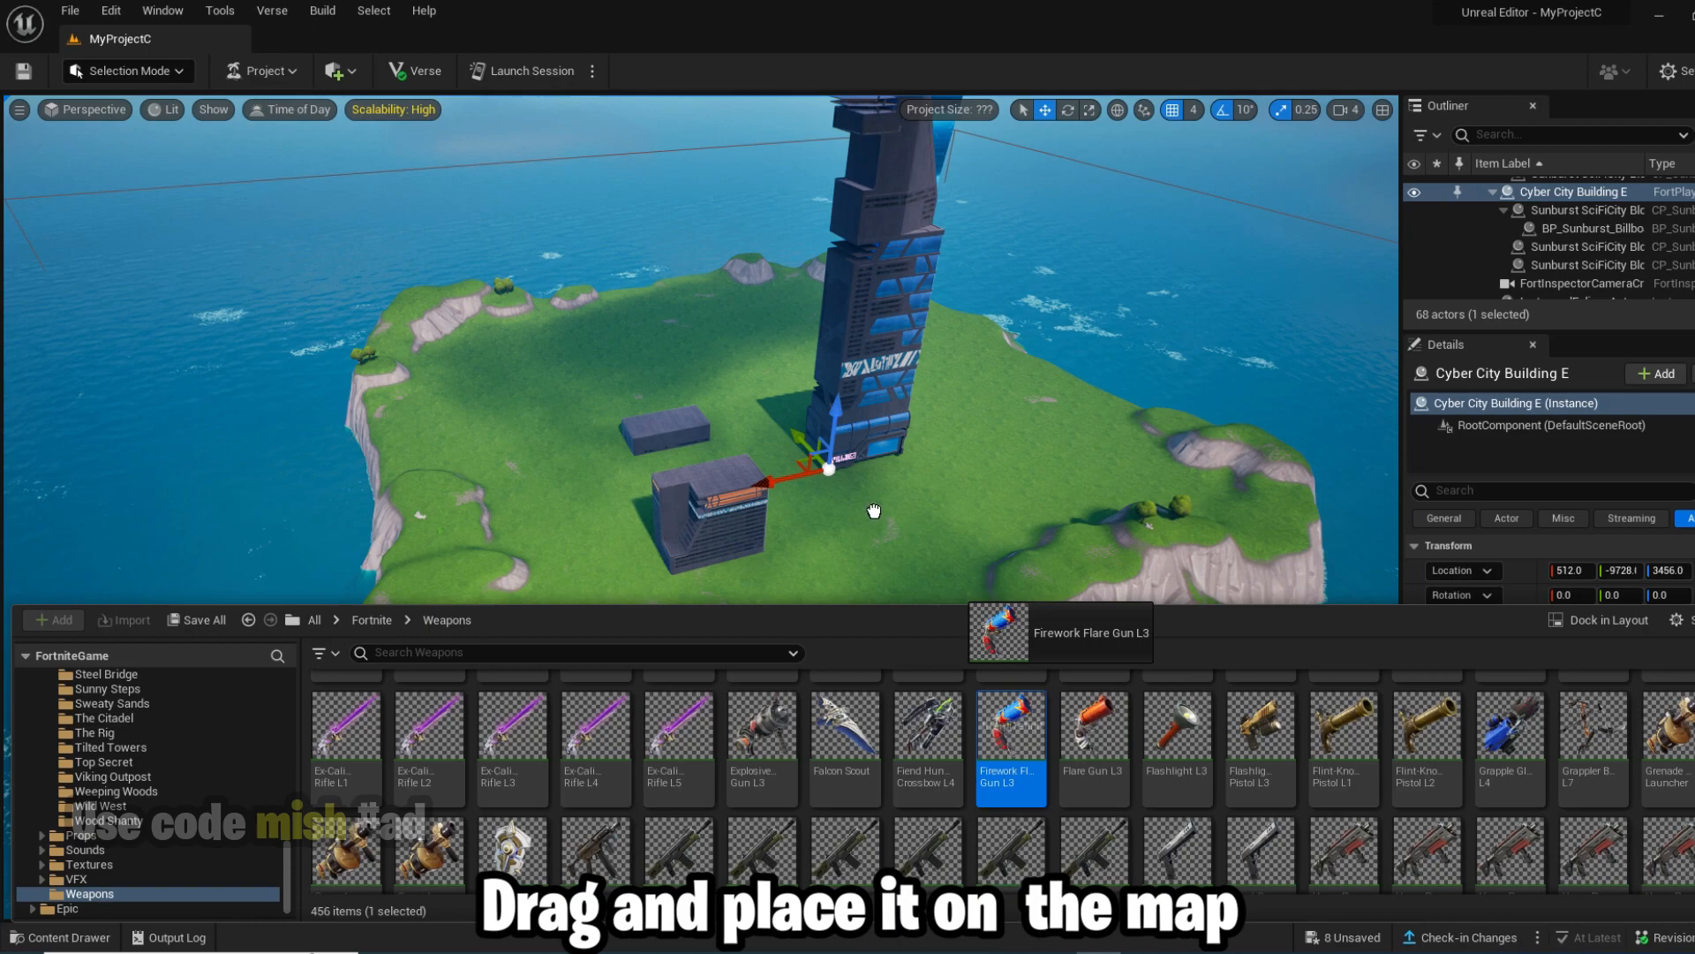
key(ctrl+shift+s)
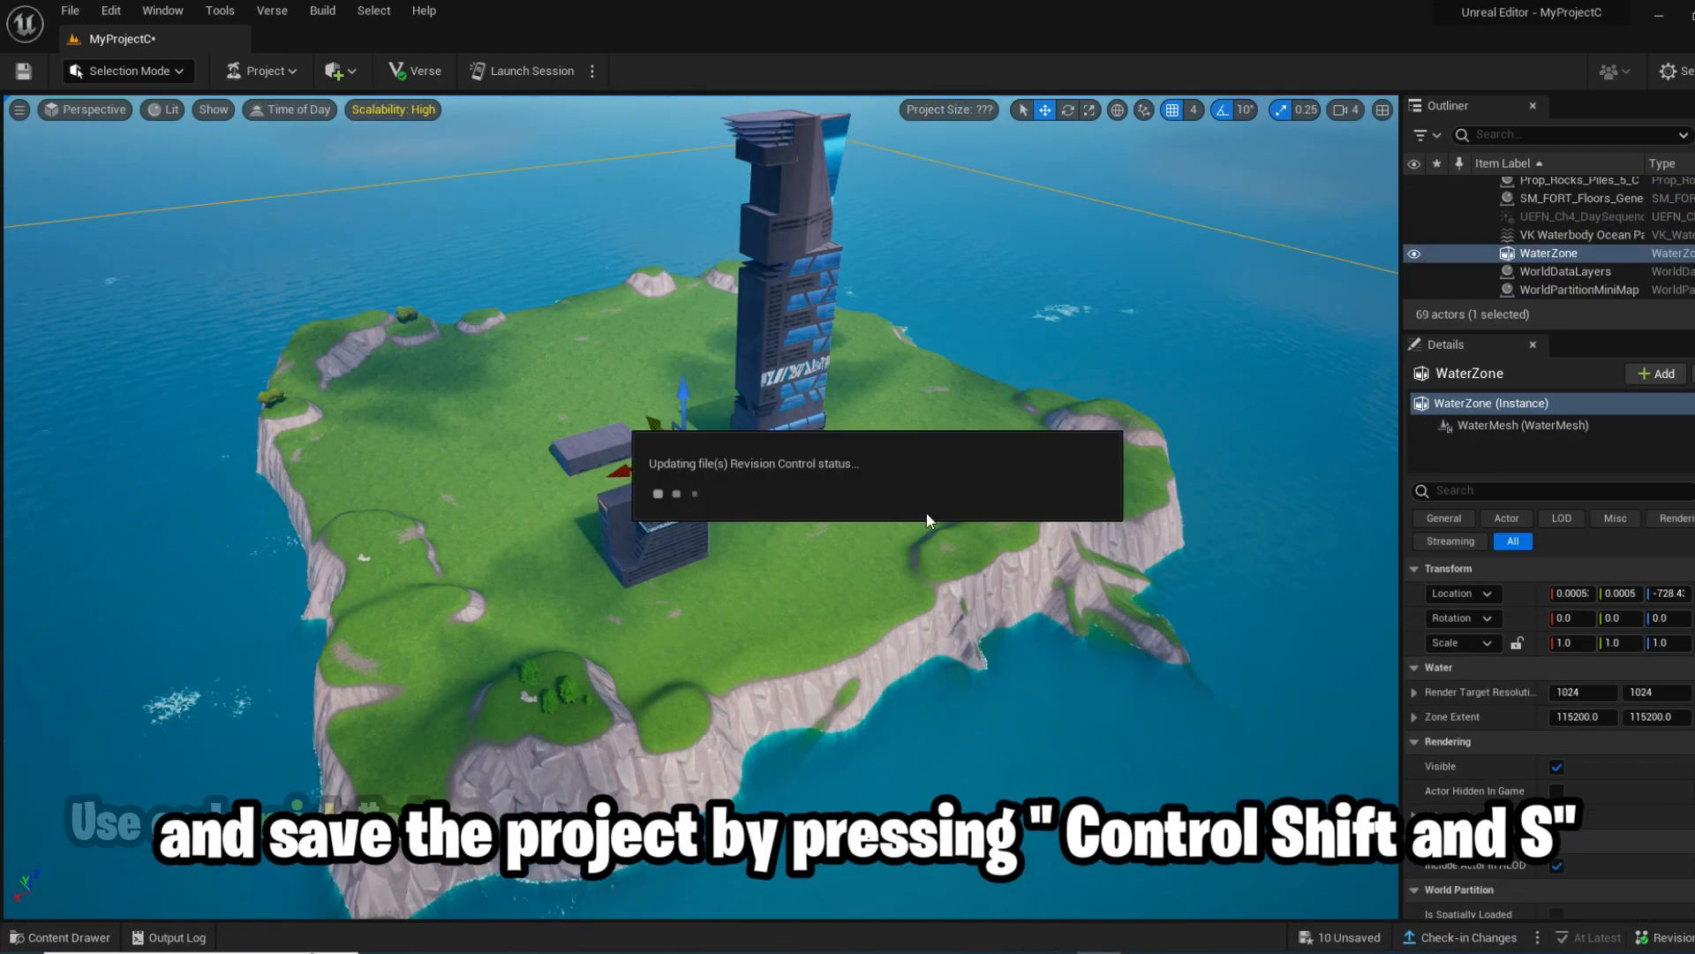
key(ctrl+shift+s)
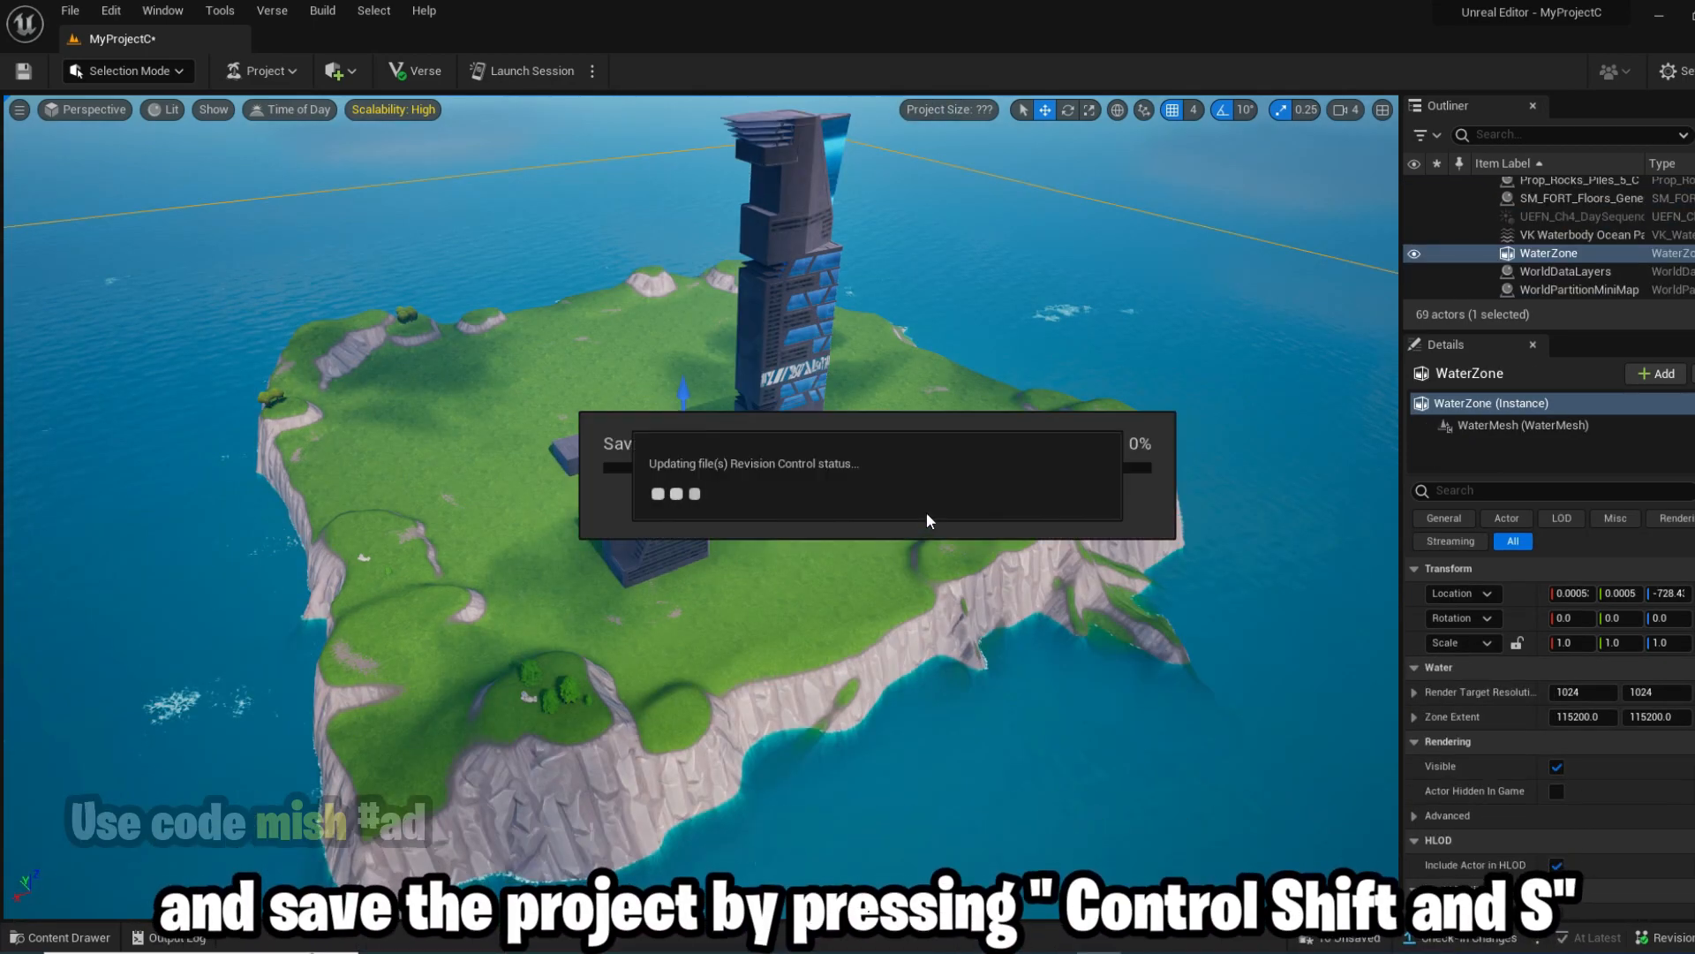
key(ctrl+shift+s)
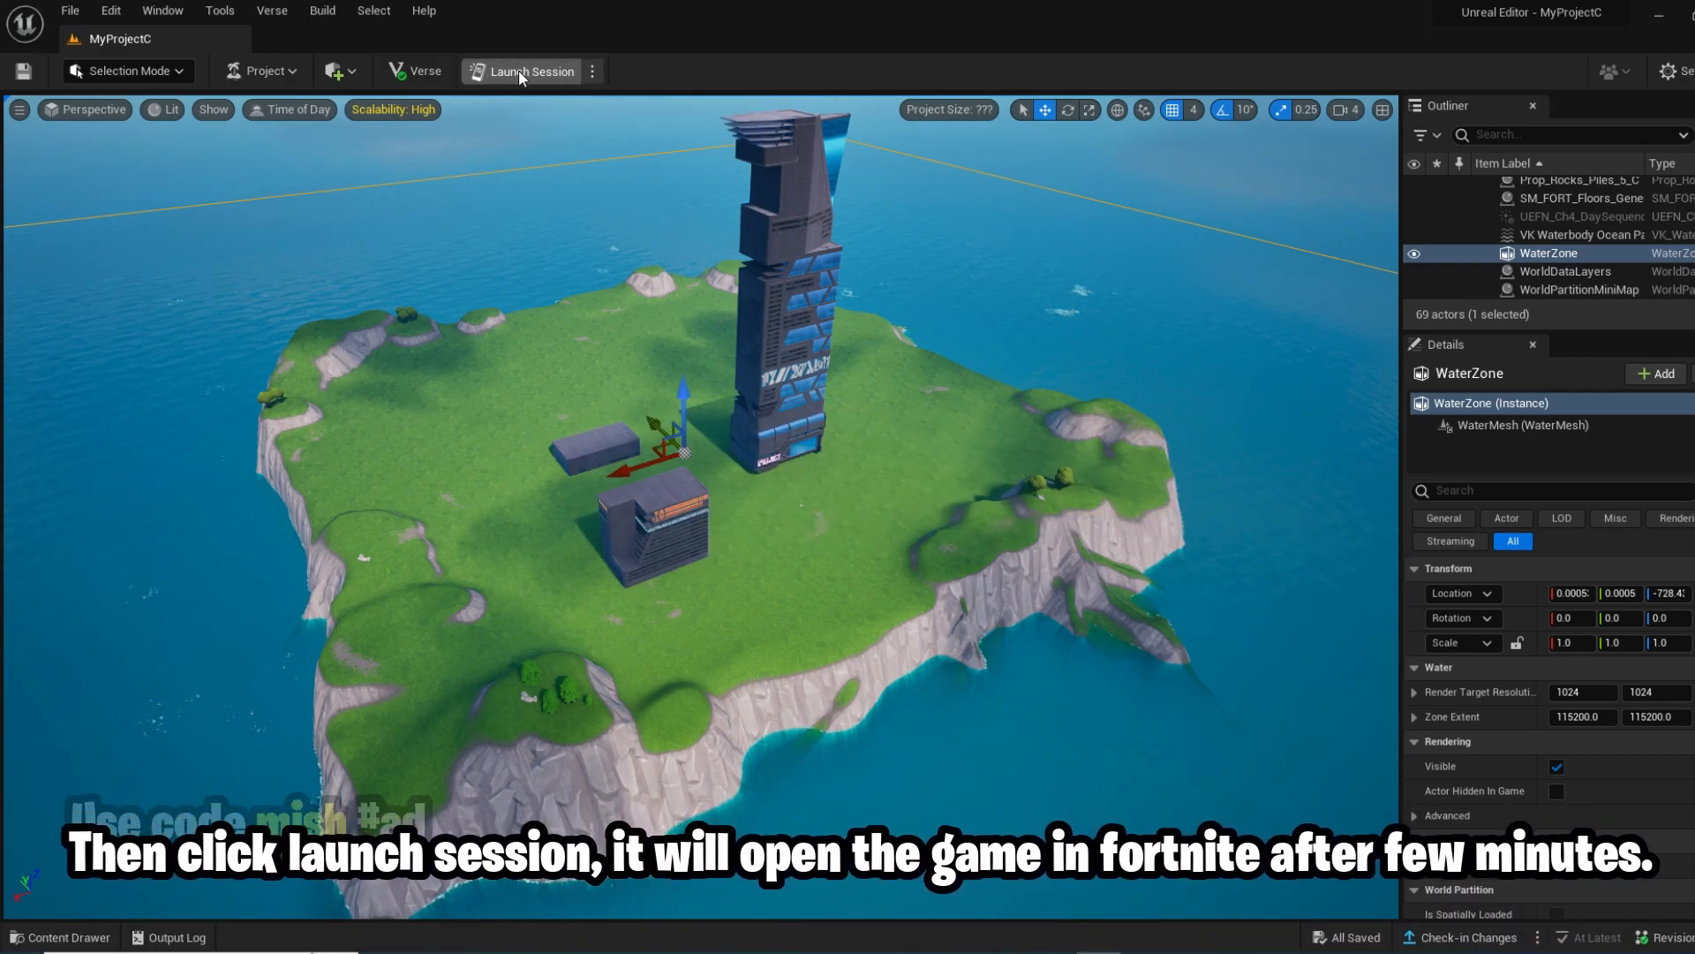
click(528, 72)
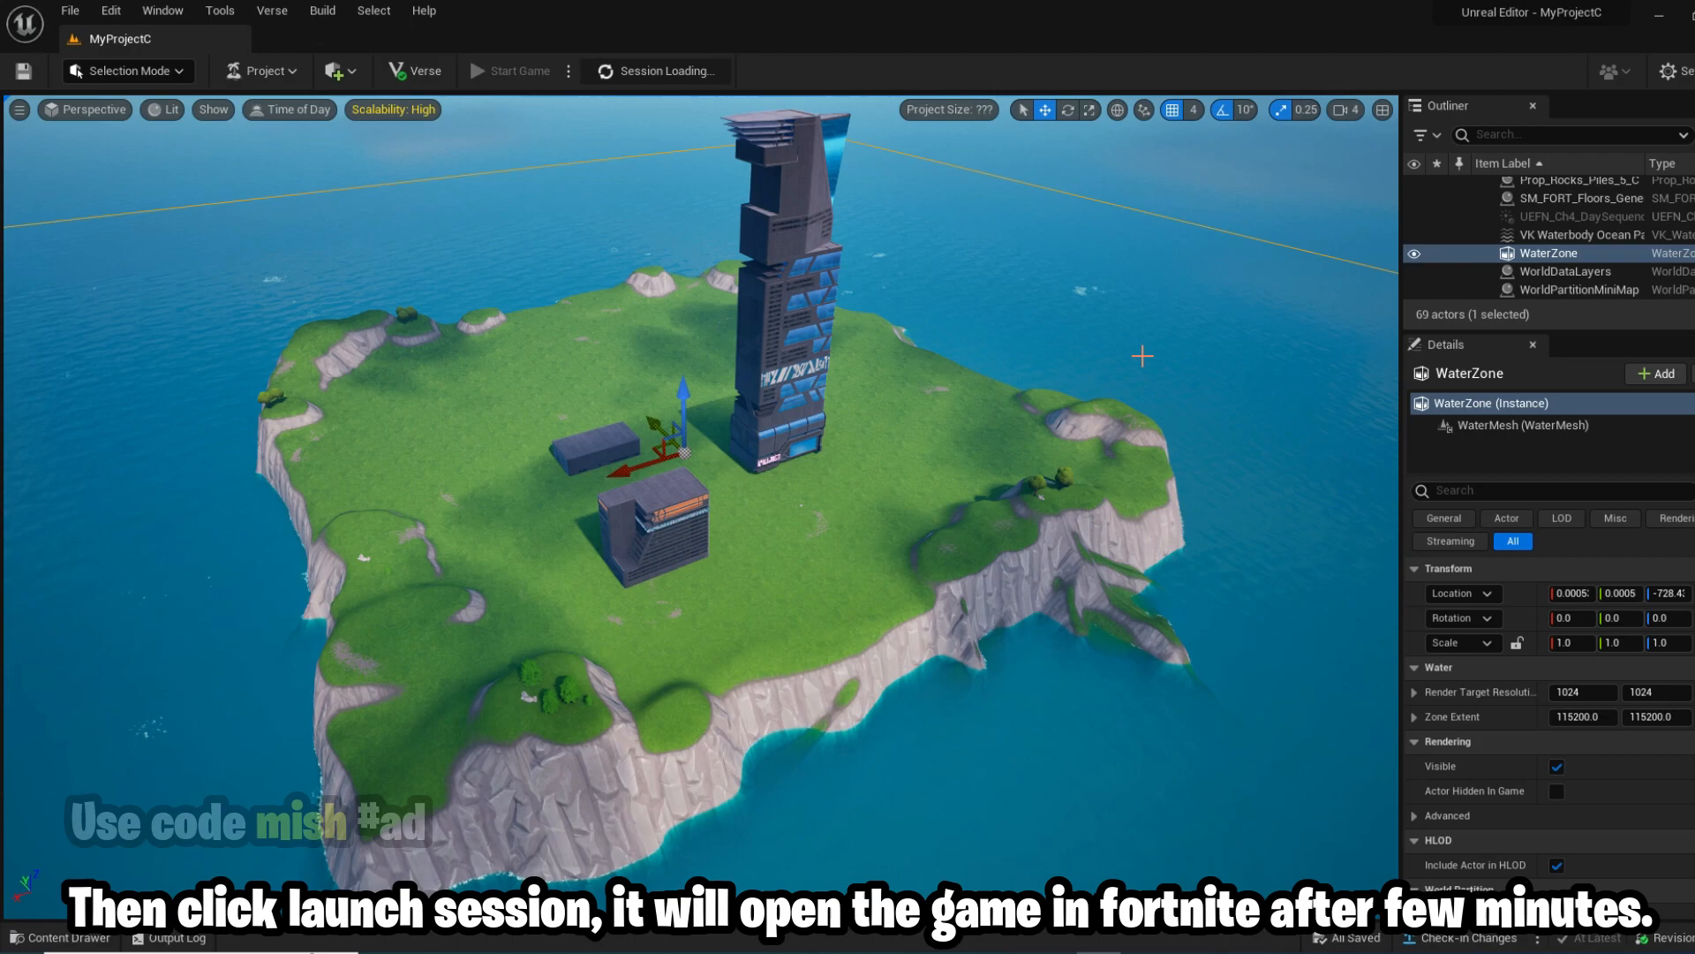